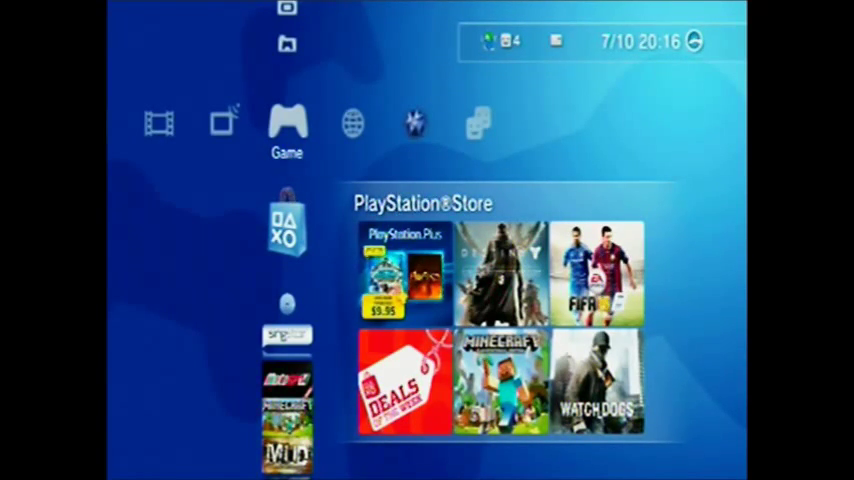
scroll("left", 3)
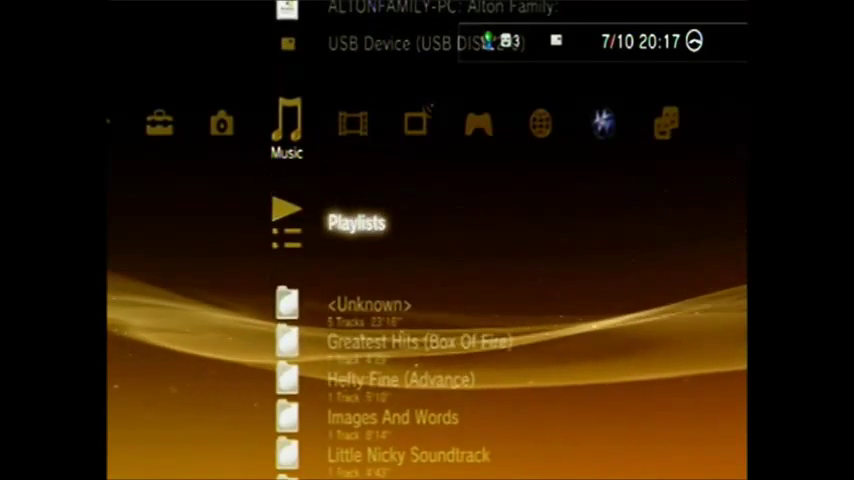
scroll("down", 3)
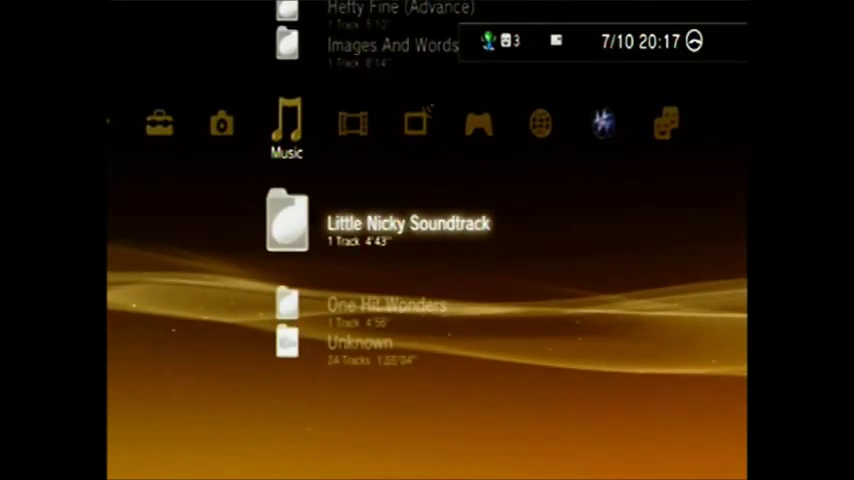
scroll("down", 3)
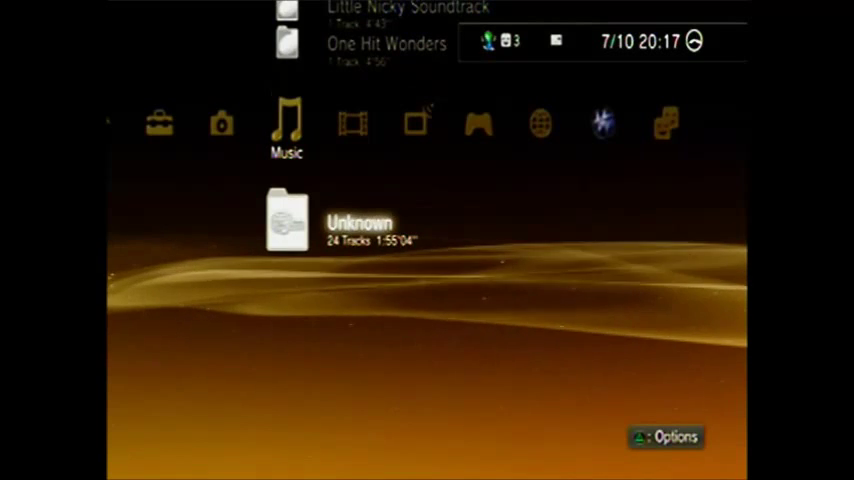